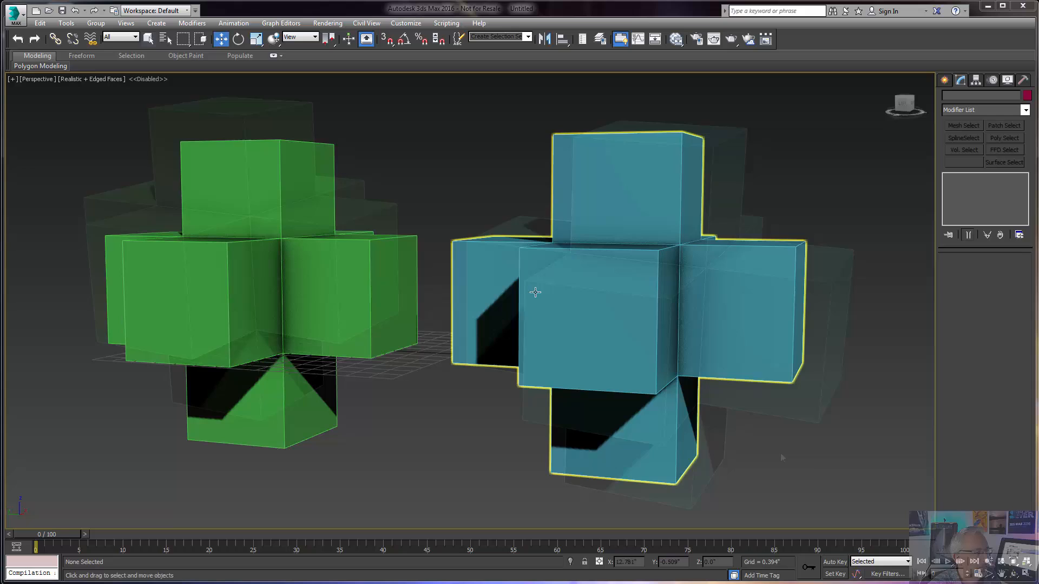
Apply a TurboSmooth modifier to the green cross with Iterations set to 2
click(426, 443)
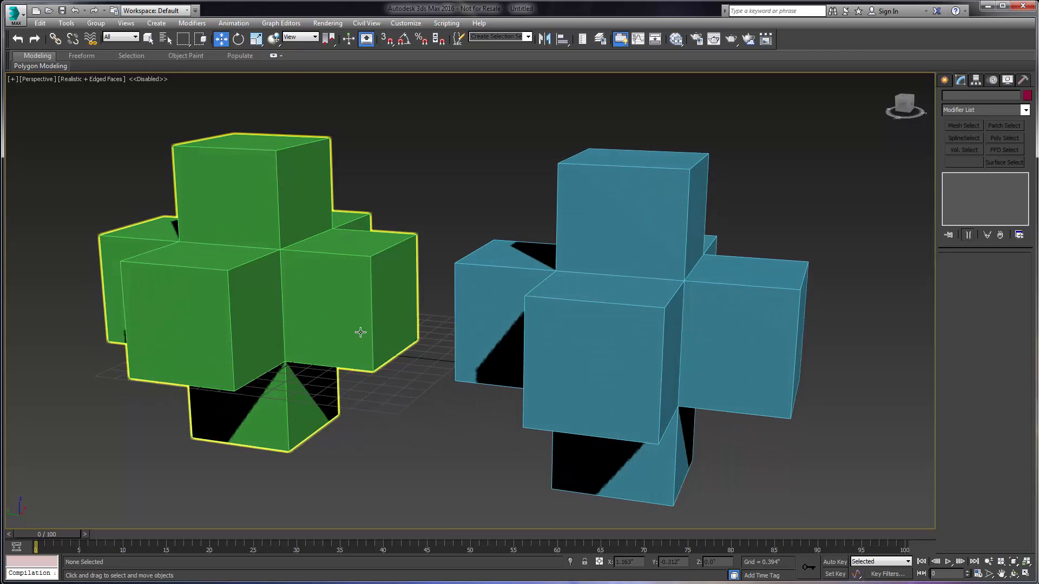
click(258, 298)
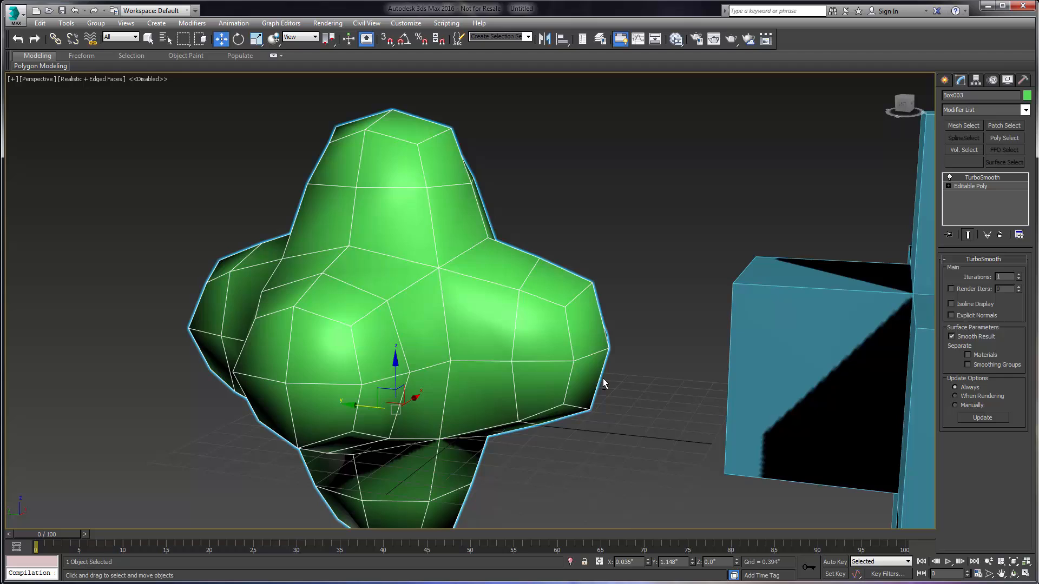
click(1007, 274)
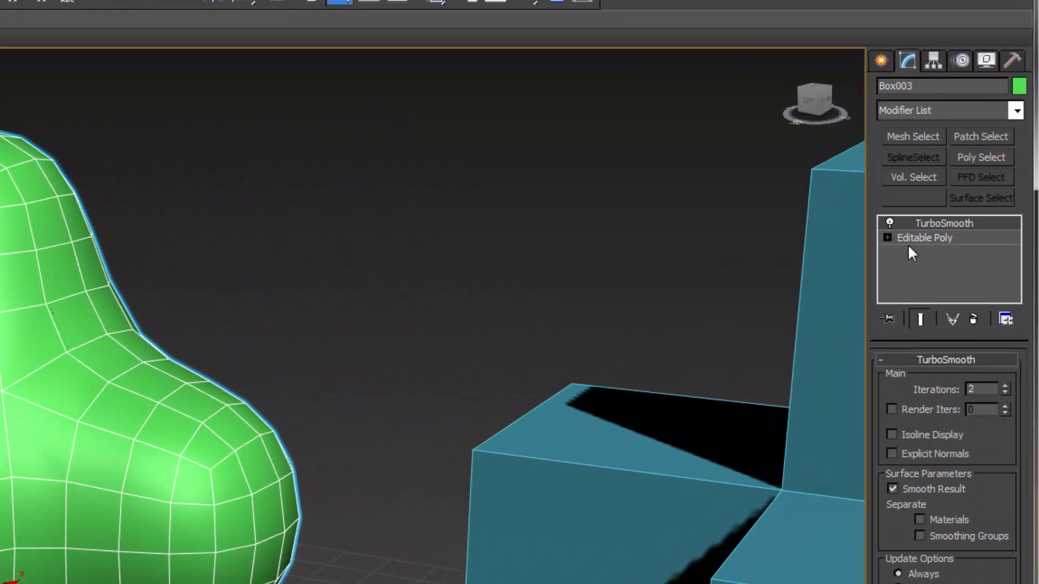
Return to the green cross's Editable Poly base in the modifier stack
click(923, 238)
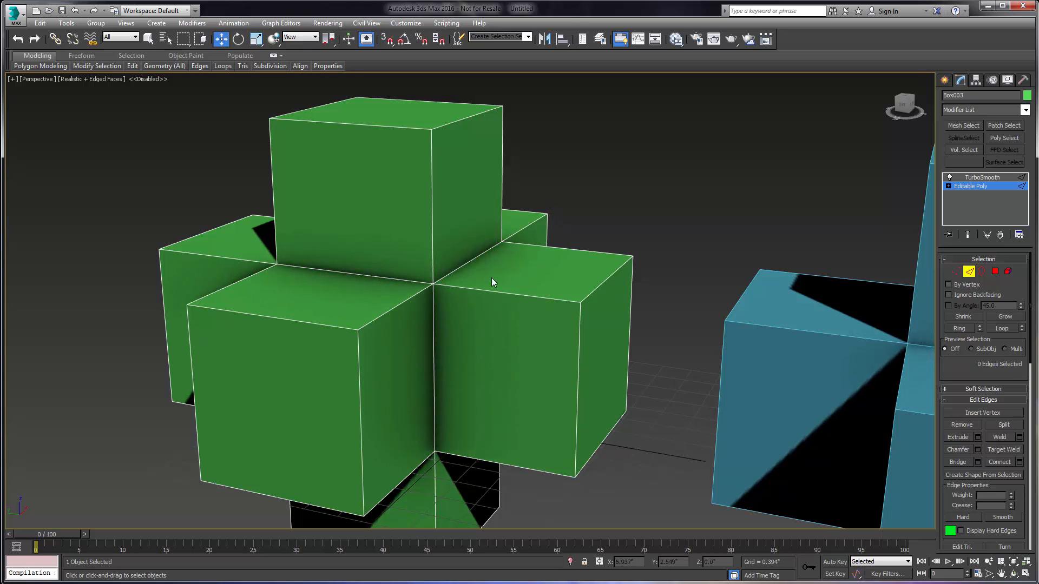
mouse_move(395, 232)
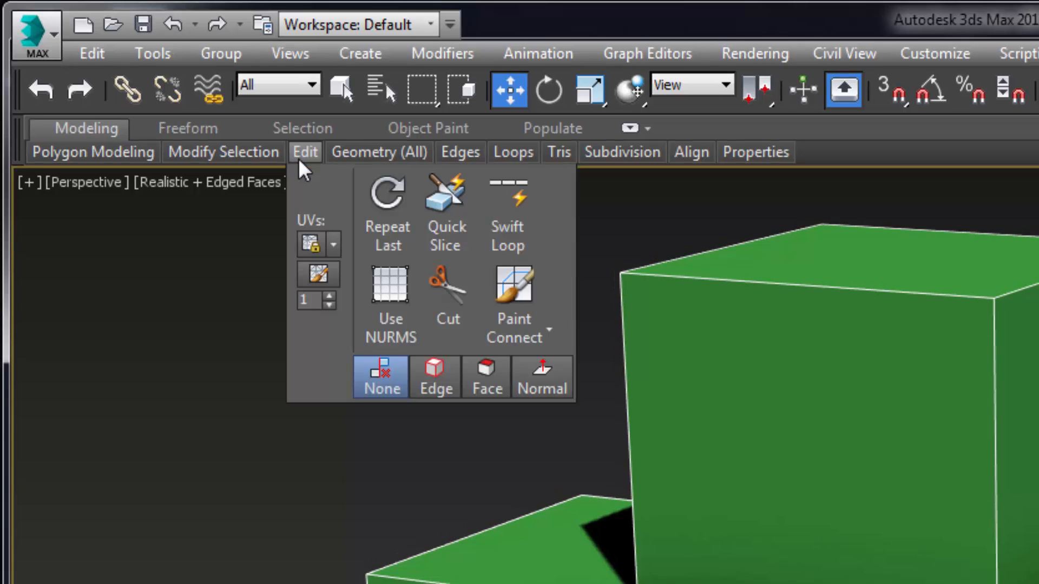
mouse_move(508, 212)
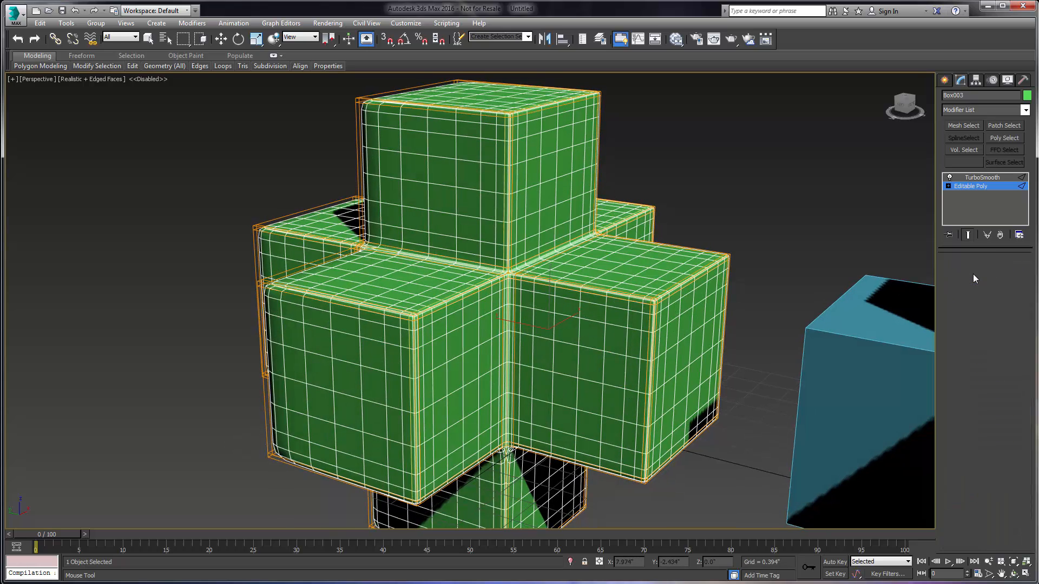
Add an OpenSubdiv modifier to the blue cross with Iterations set to 2
click(980, 177)
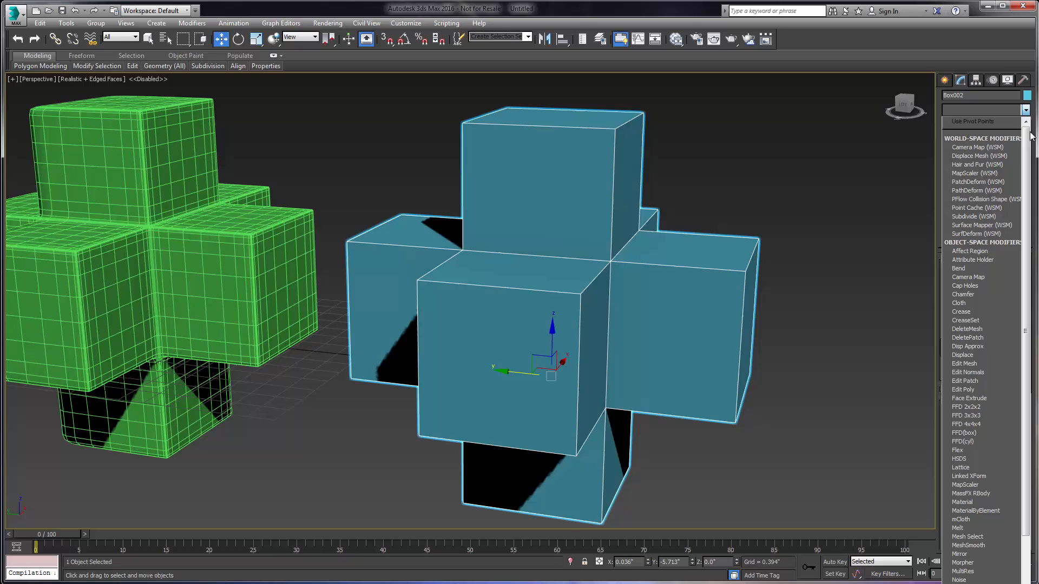
scroll(down, 3)
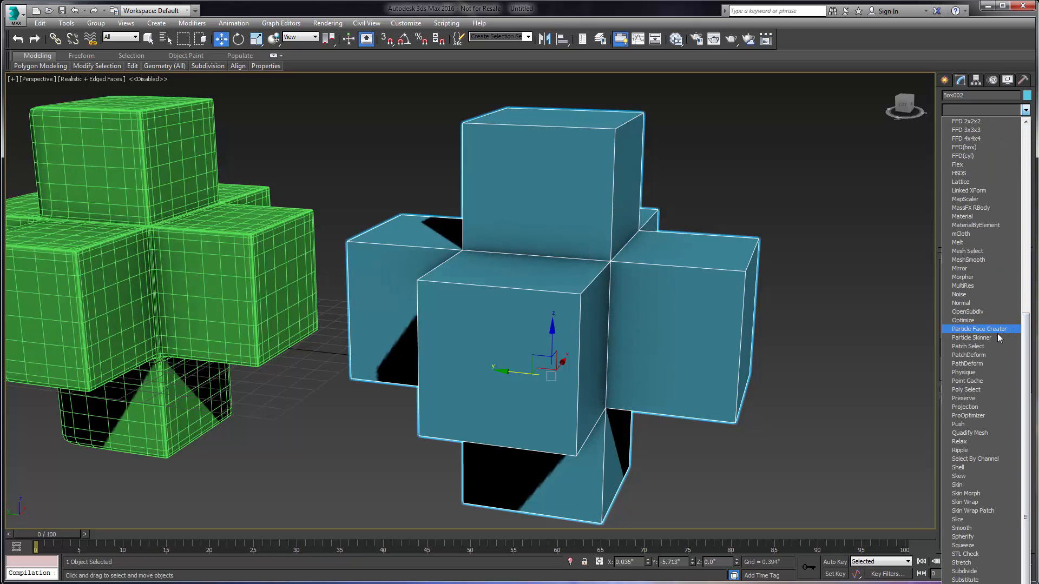
click(967, 311)
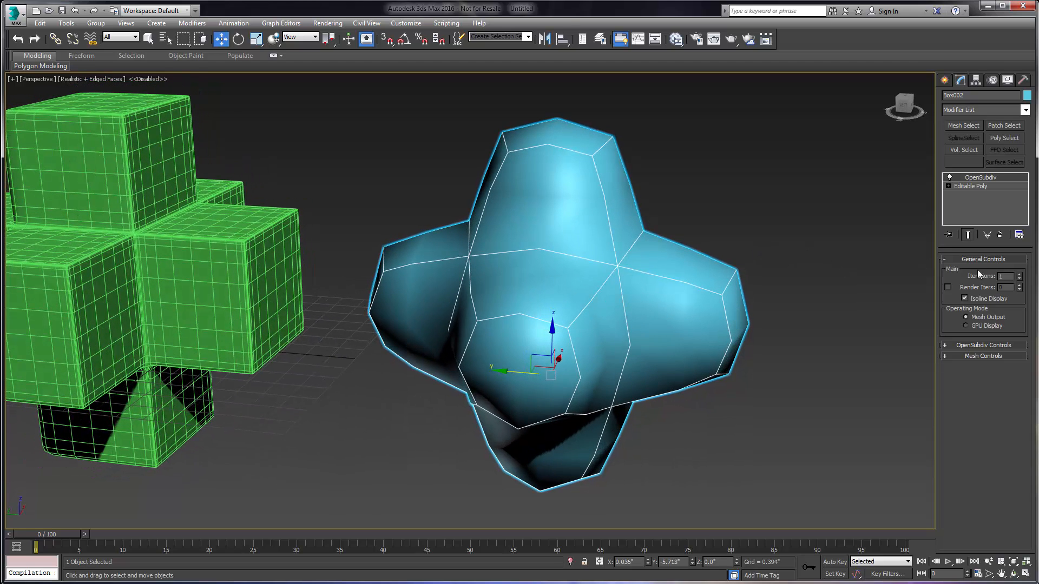
click(1019, 273)
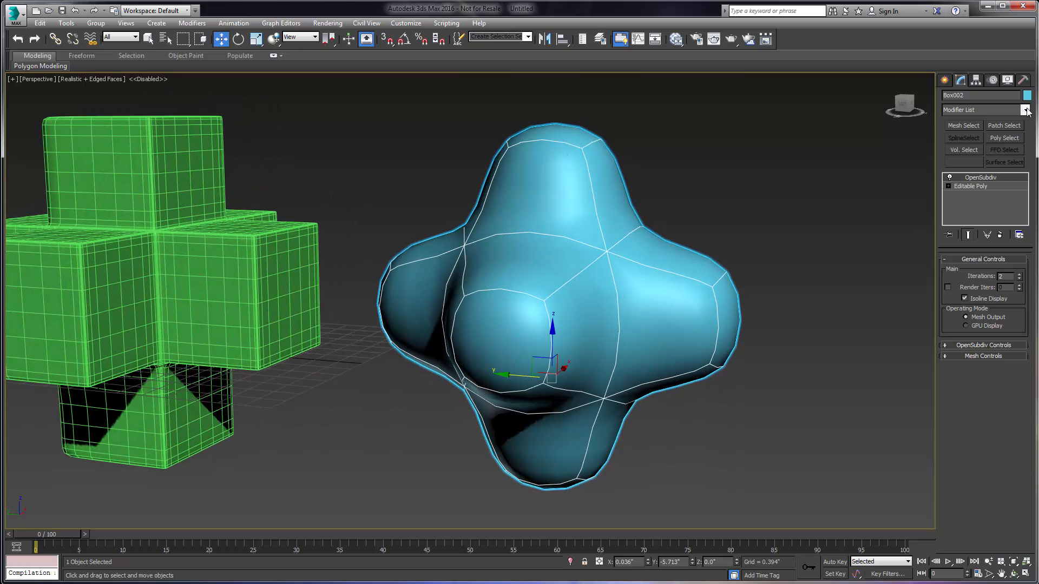
Add a CreaseSet modifier to the blue cross and pick its edges at Edge level
click(1026, 109)
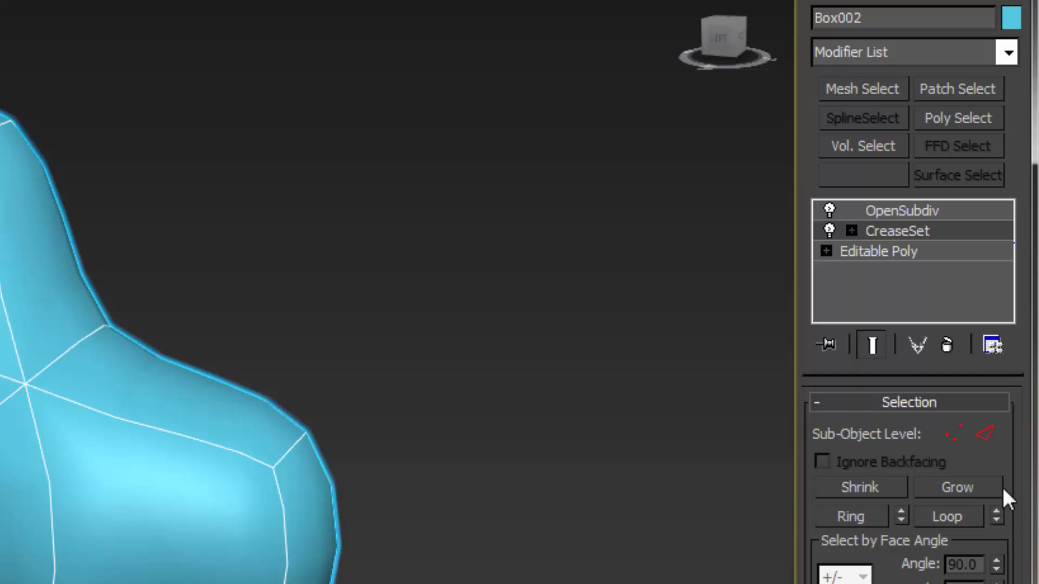
click(898, 230)
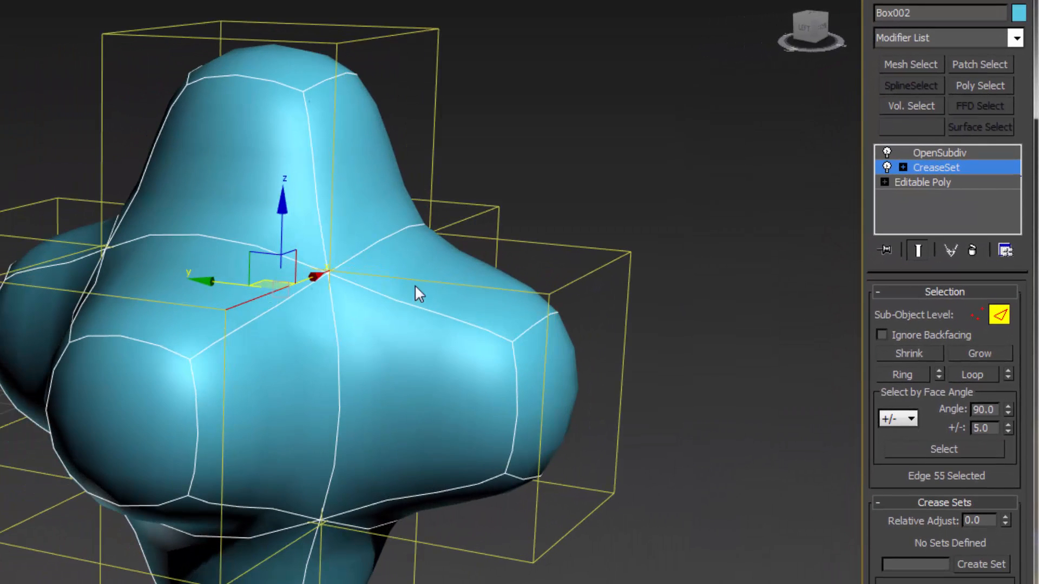
click(560, 461)
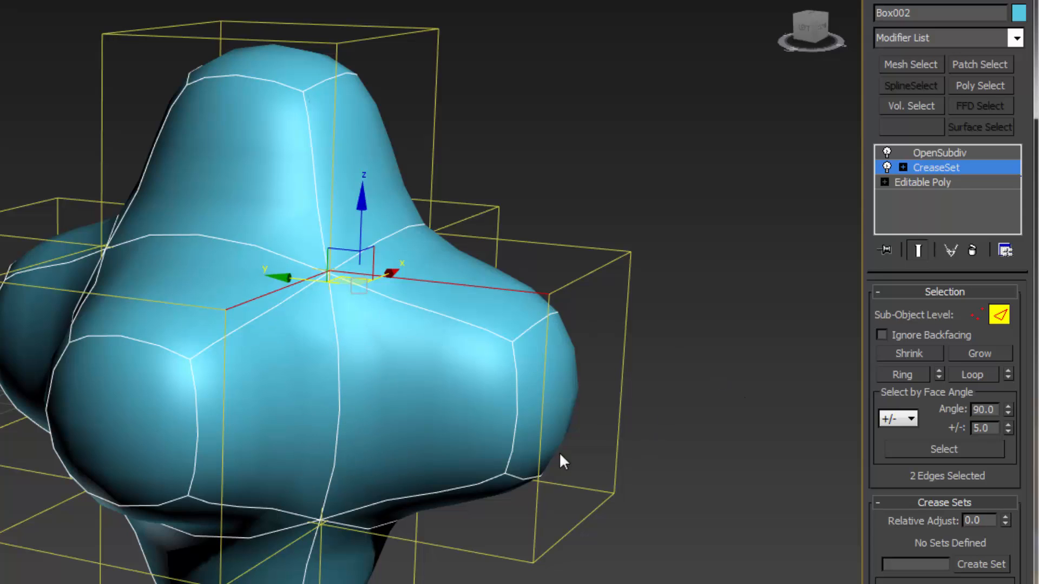
click(885, 153)
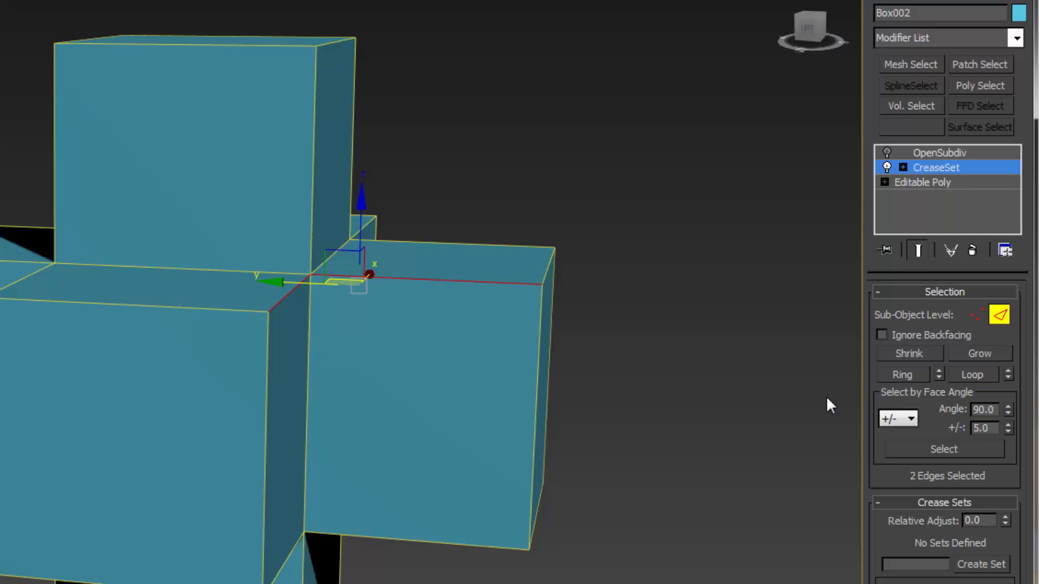
mouse_move(930, 404)
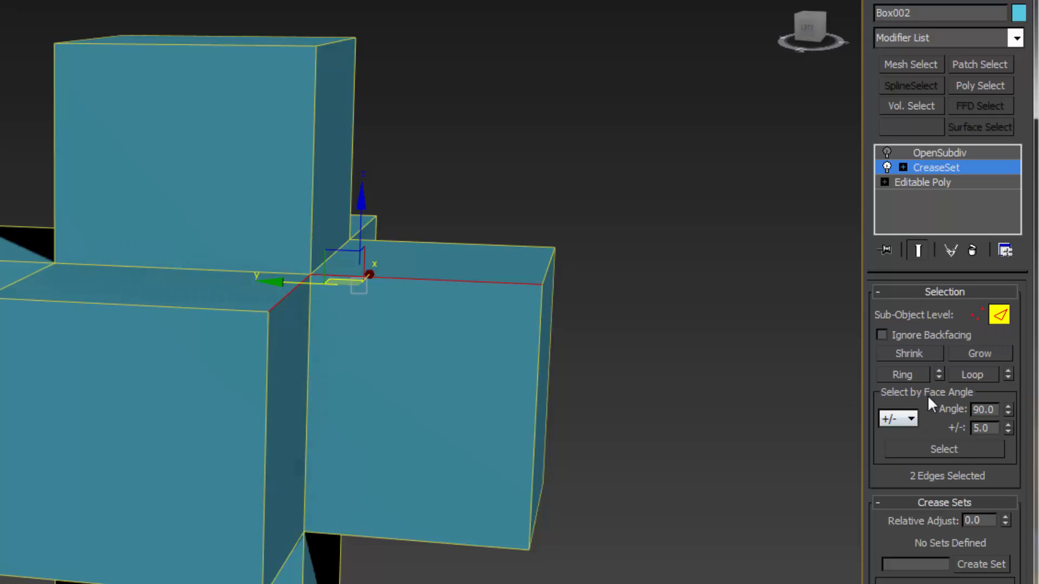
Select the 60 edges by 90-degree face angle and create the 'Edges' crease set
click(943, 449)
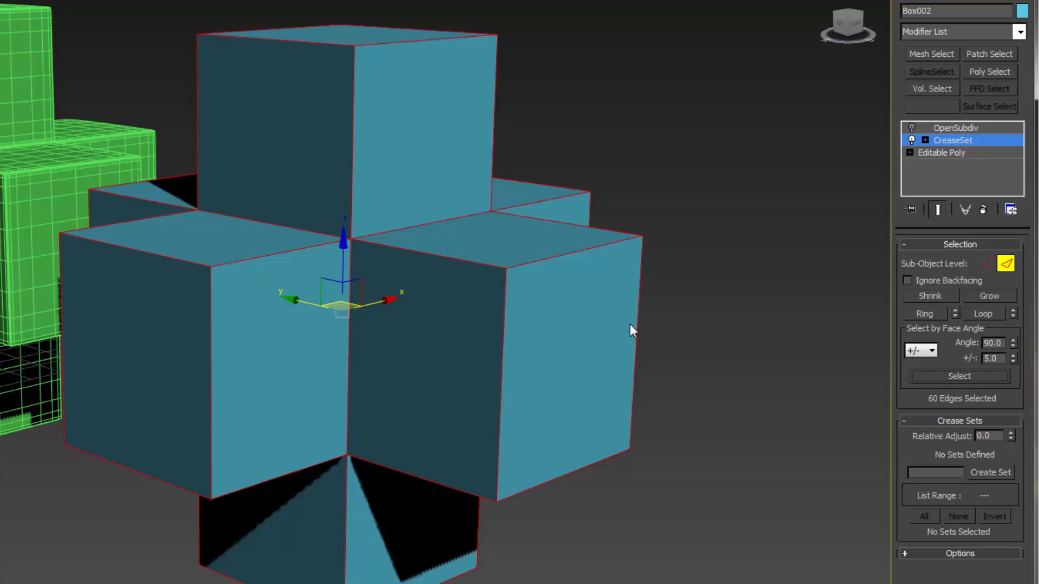
click(934, 472)
text(Edge)
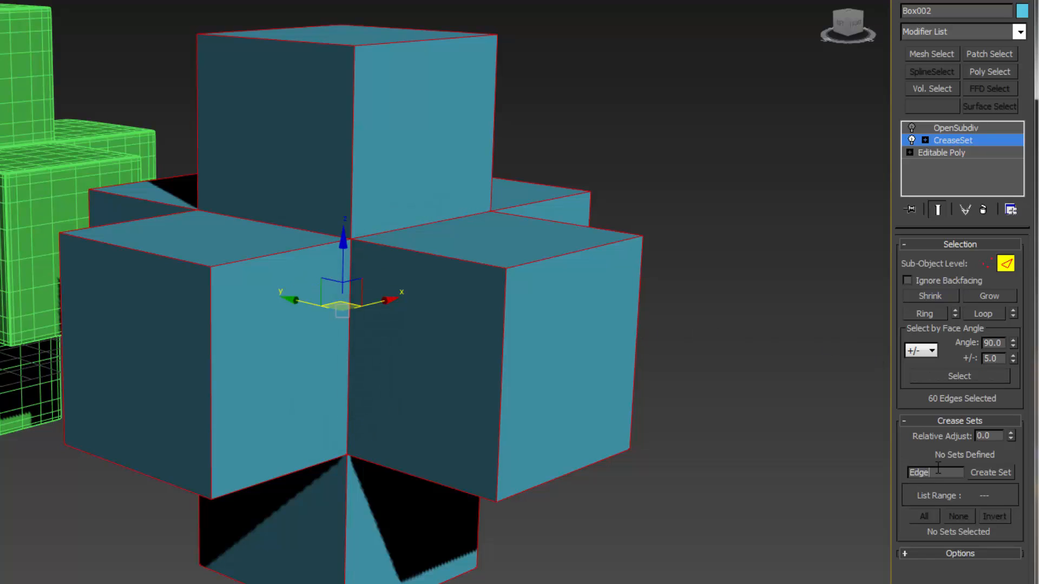
click(990, 472)
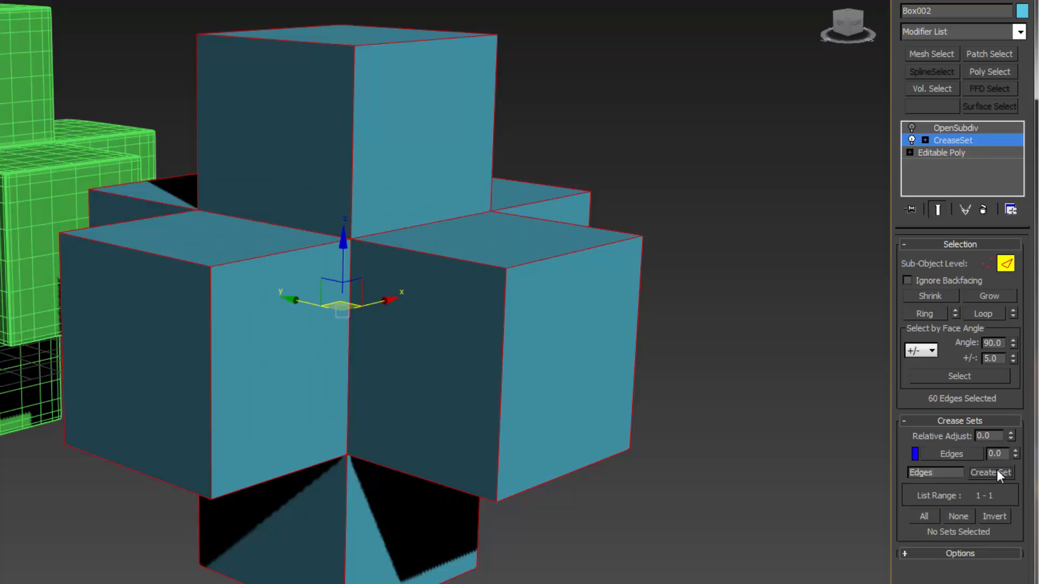
mouse_move(980, 464)
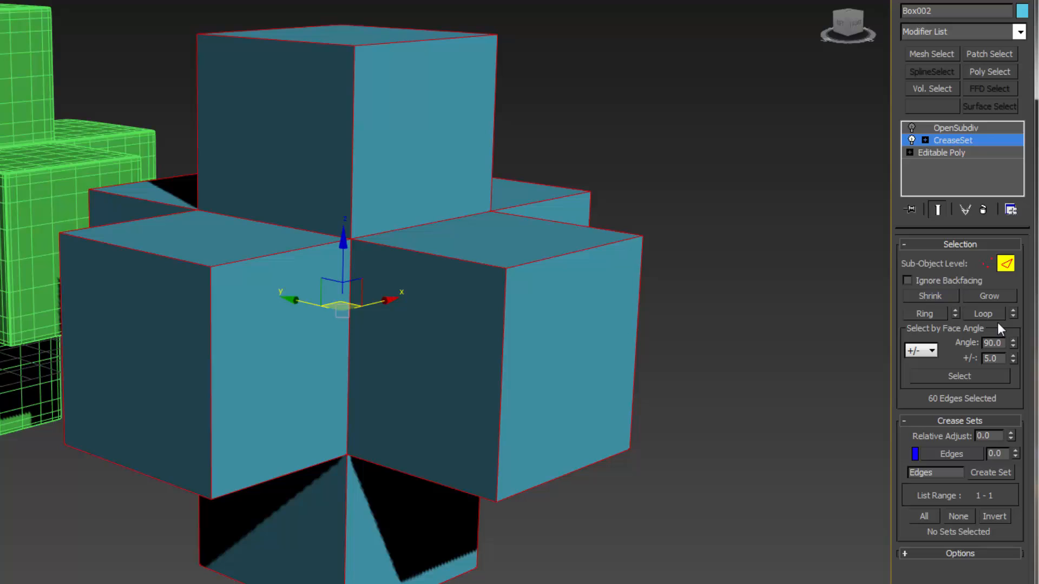
Turn off OpenSubdiv Isoline Display, set the Edges crease to 0.18, and exit Edge level
click(956, 127)
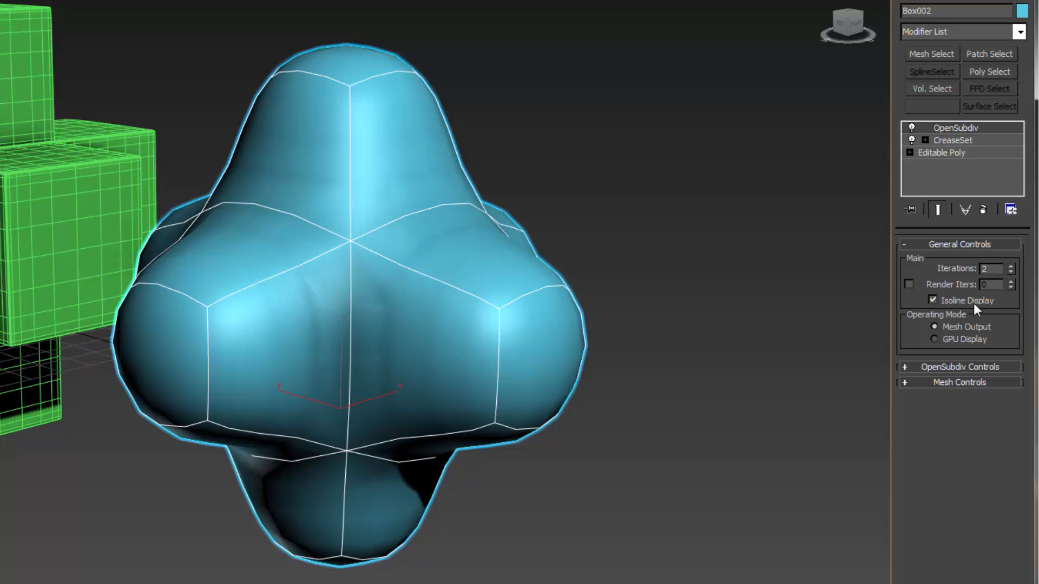
click(932, 300)
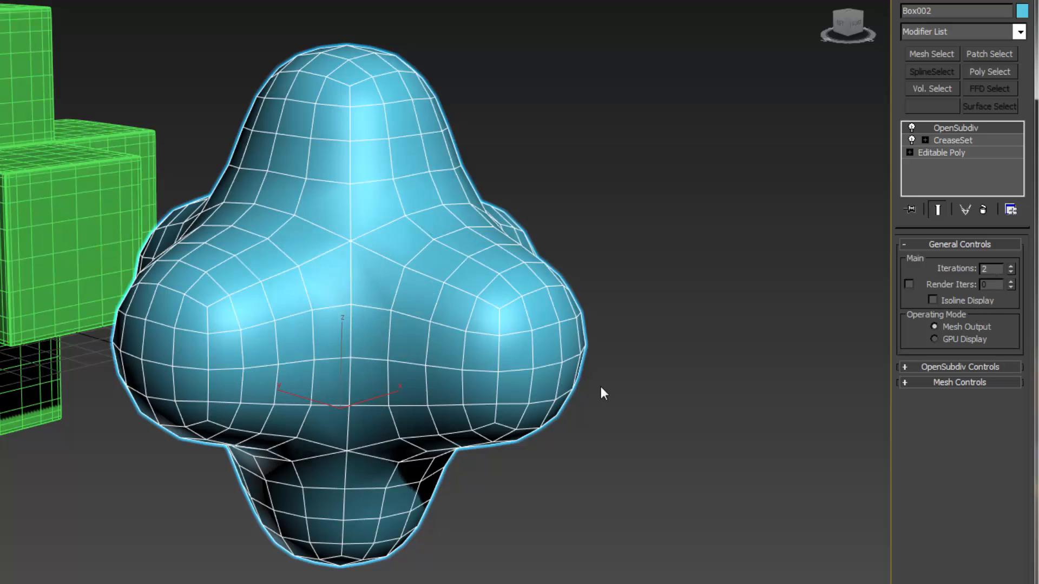
click(952, 140)
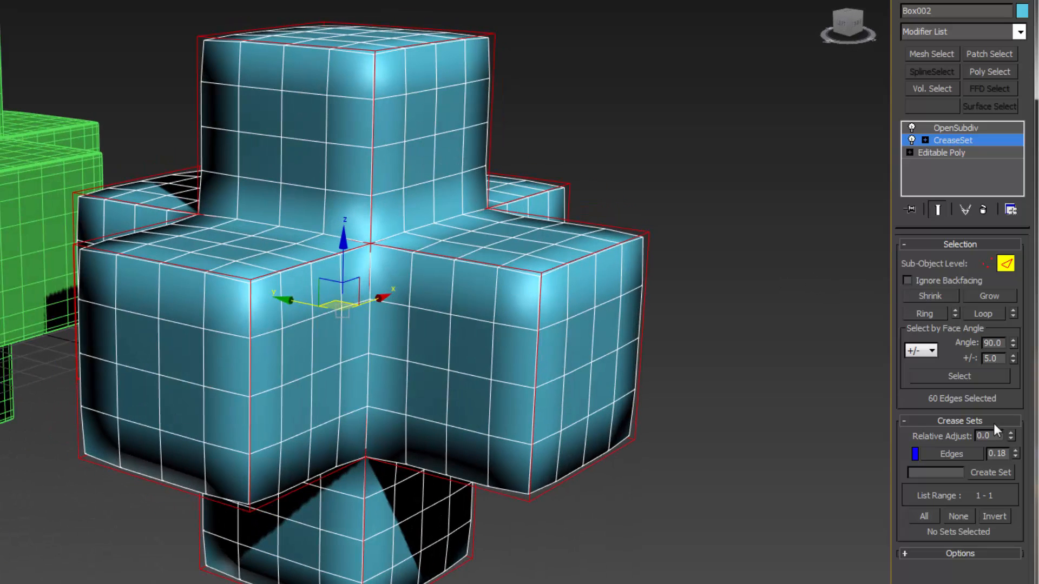
mouse_move(990, 149)
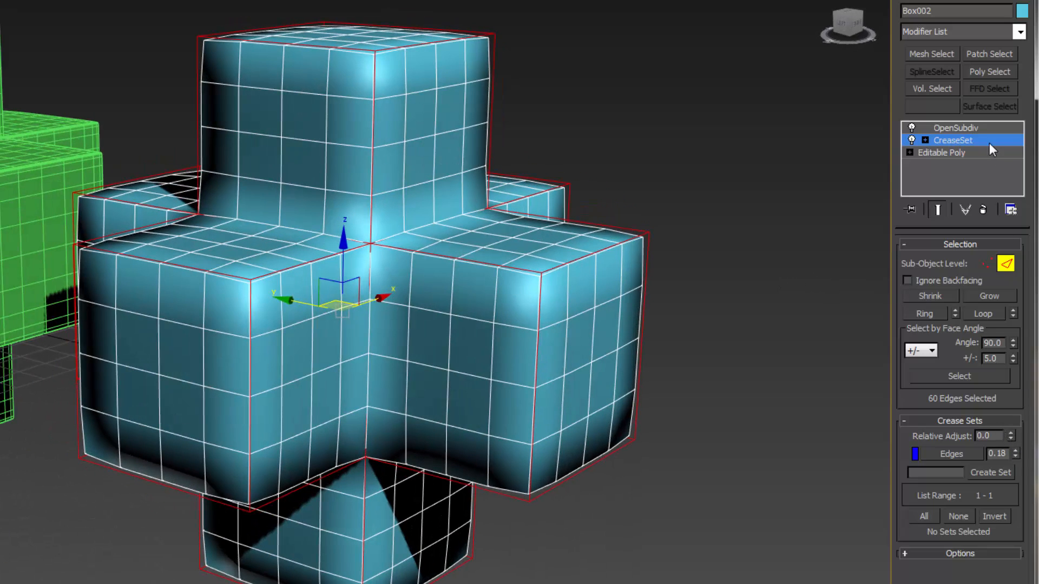
click(954, 128)
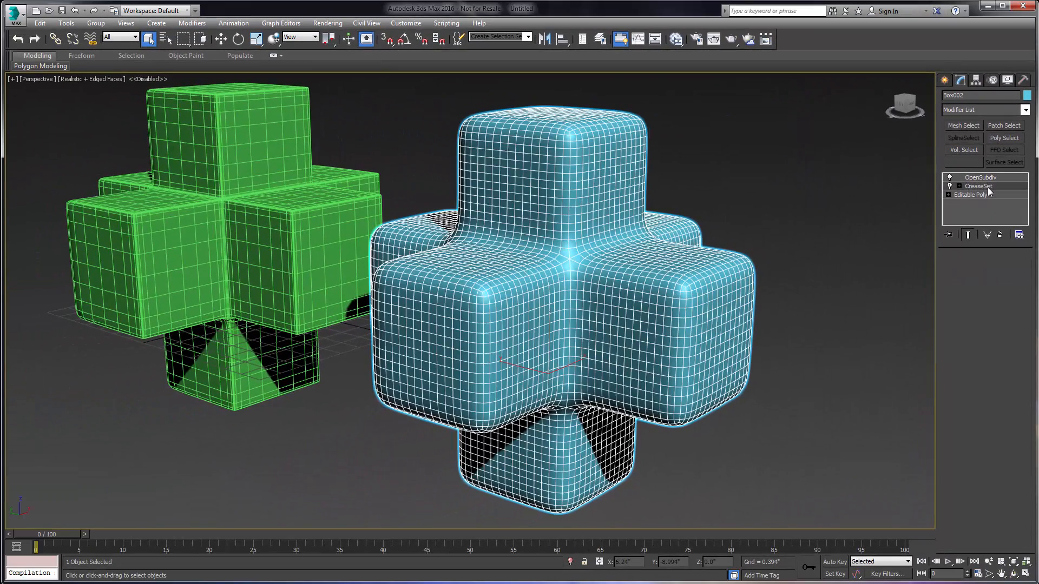
Set the Edges crease to 0.36 and OpenSubdiv to 4 iterations with GPU Display
click(979, 186)
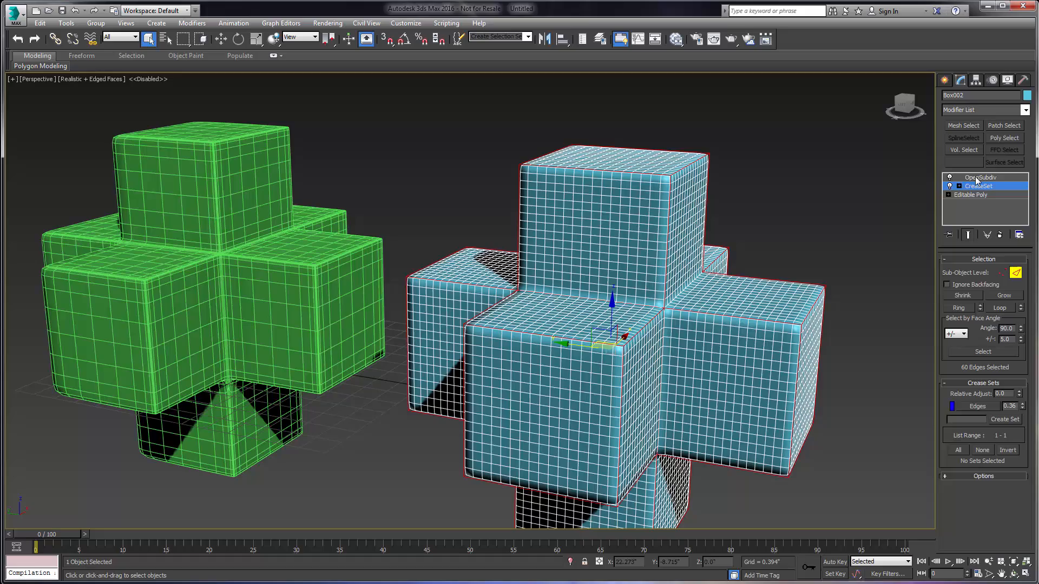
click(979, 176)
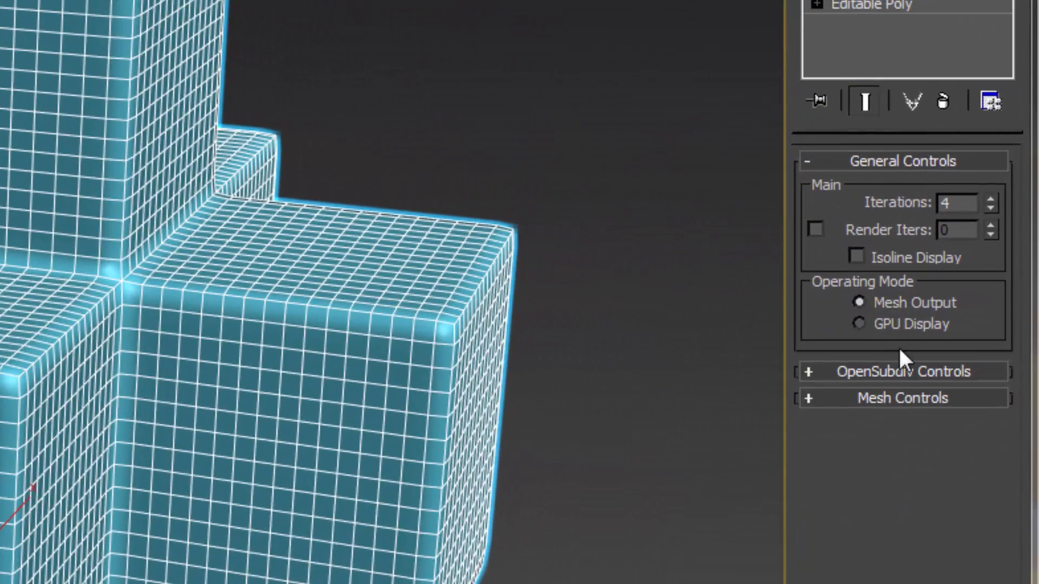
click(858, 323)
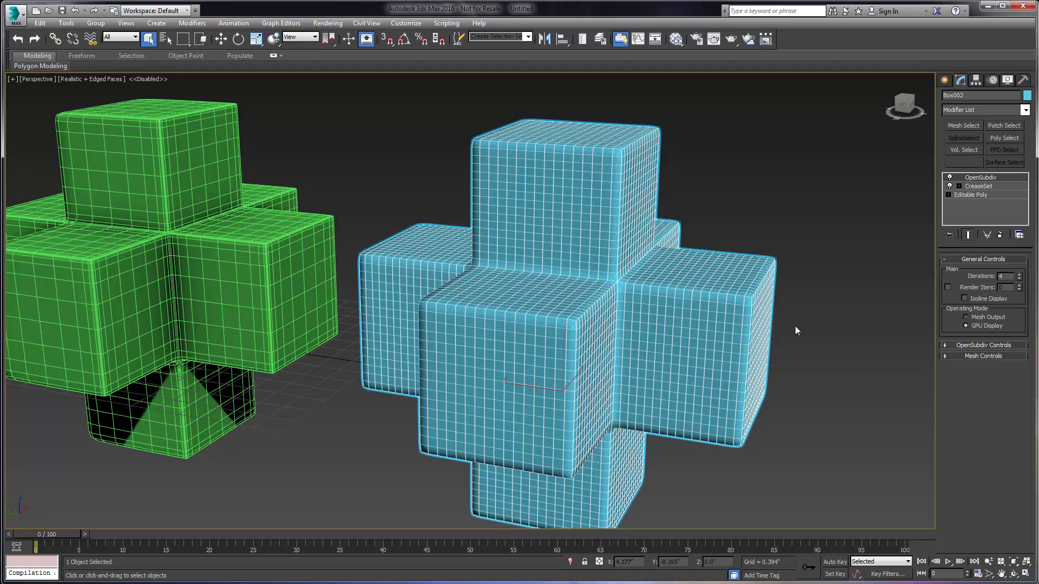
mouse_move(840, 339)
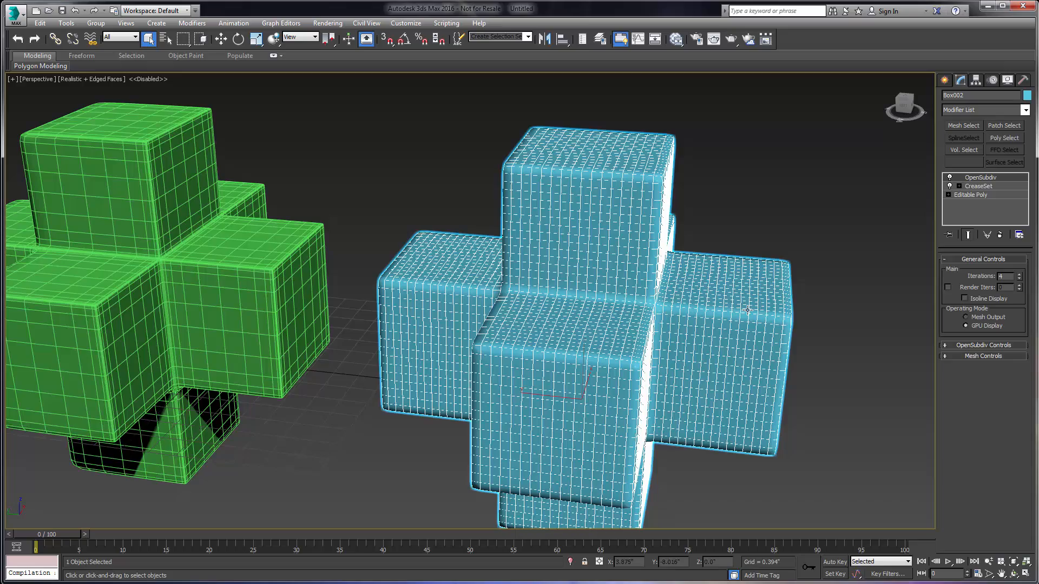
drag(530, 298, 517, 285)
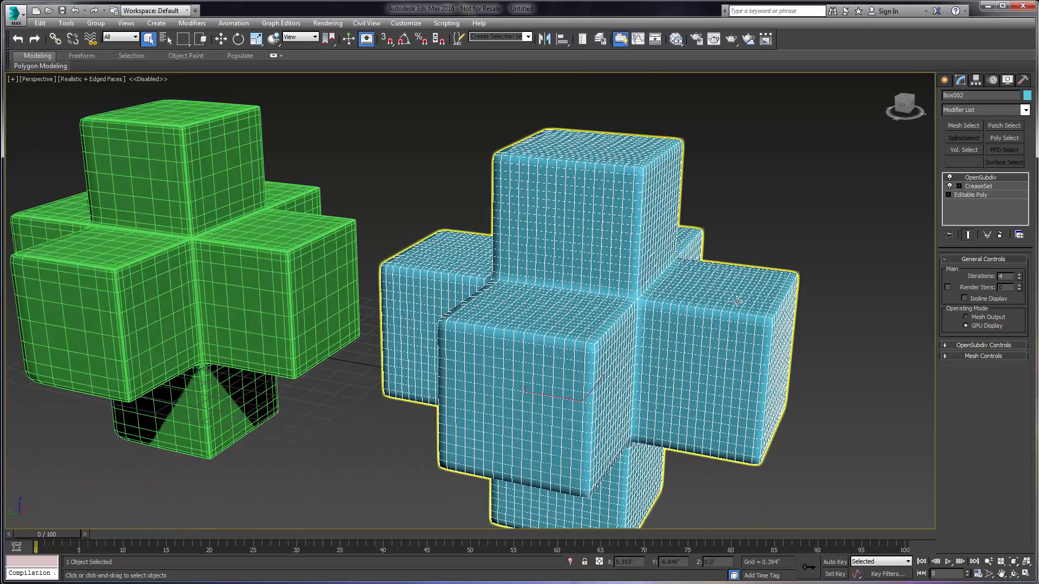